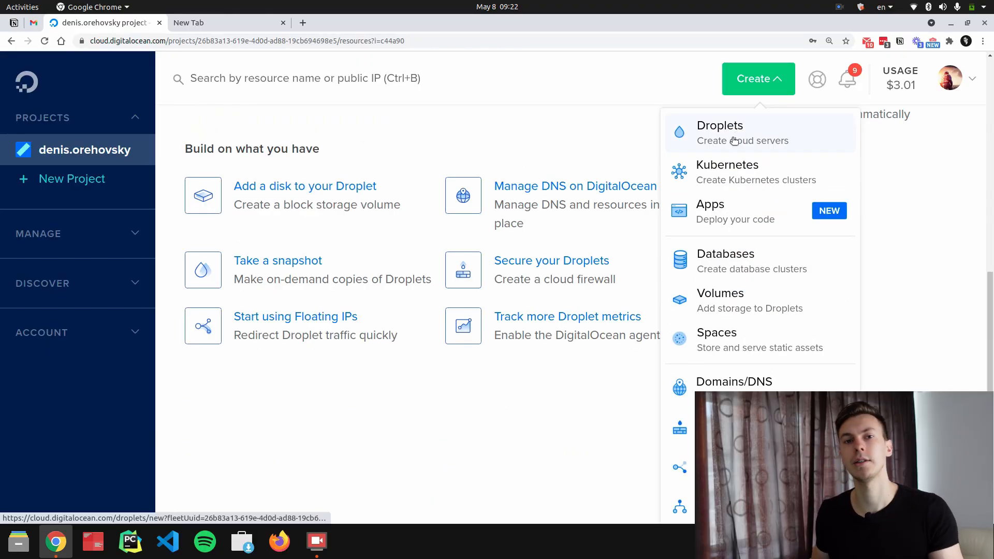
- Create the Ubuntu droplet with password authentication and the default hostname
click(720, 126)
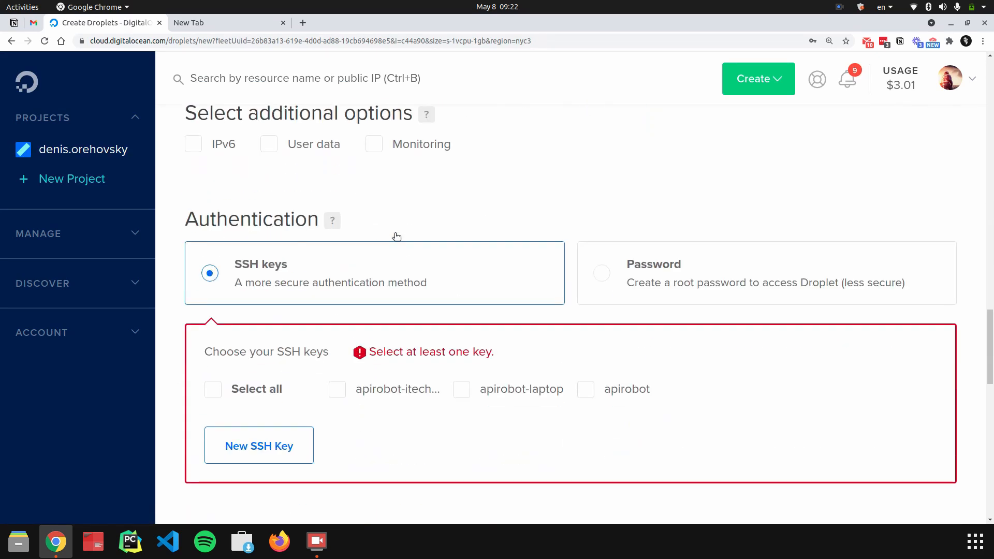
scroll(down, 3)
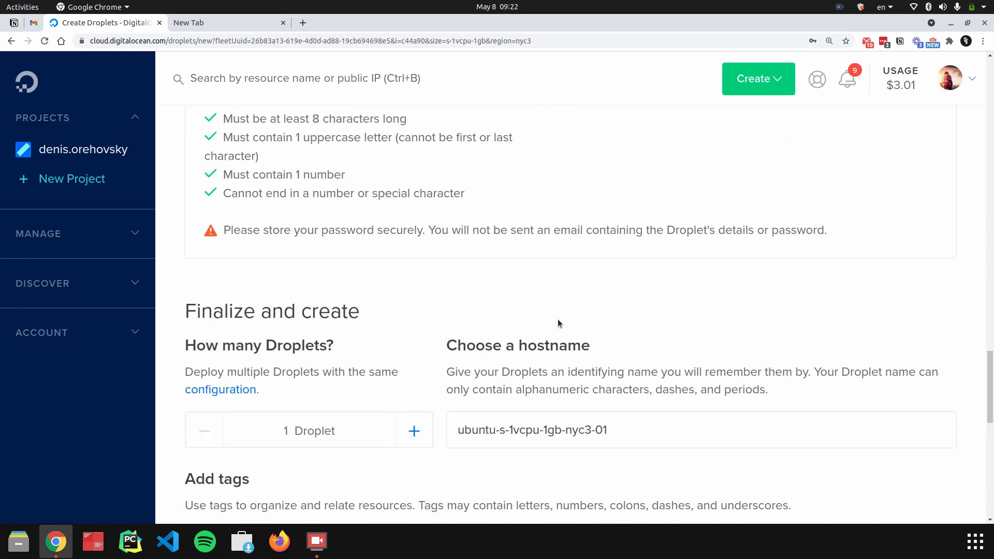
scroll(down, 3)
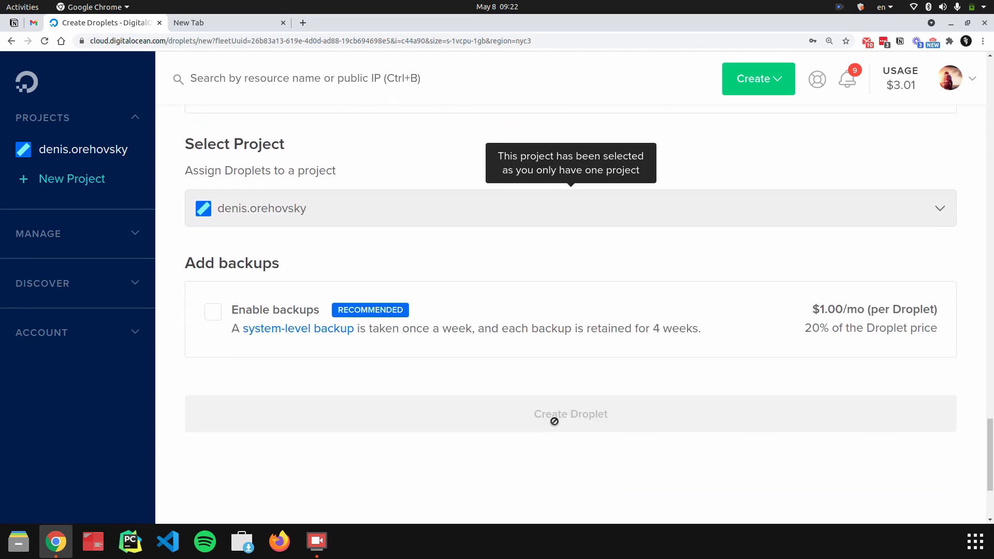
click(570, 414)
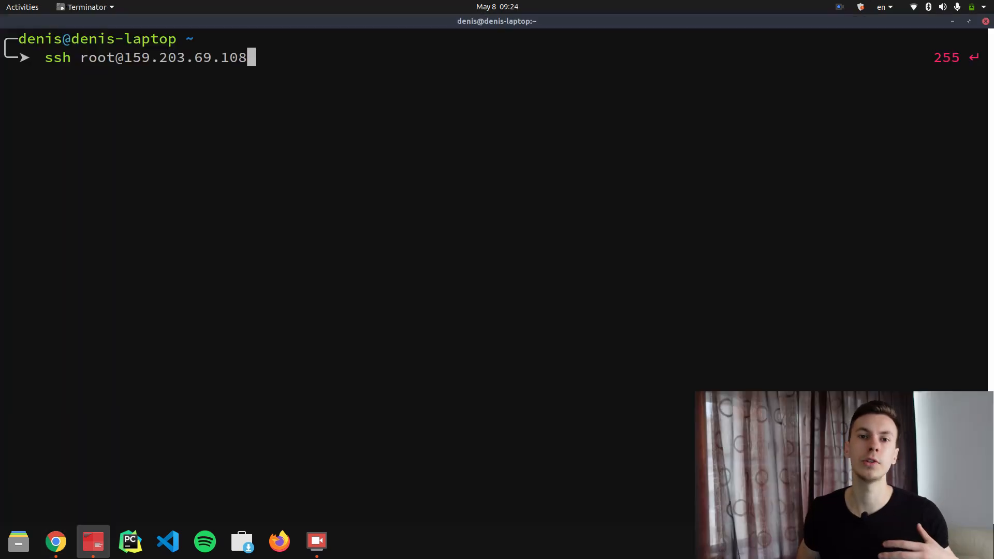
- SSH into the droplet as root, start the lifecycle Django project and run its dev server
key(Return)
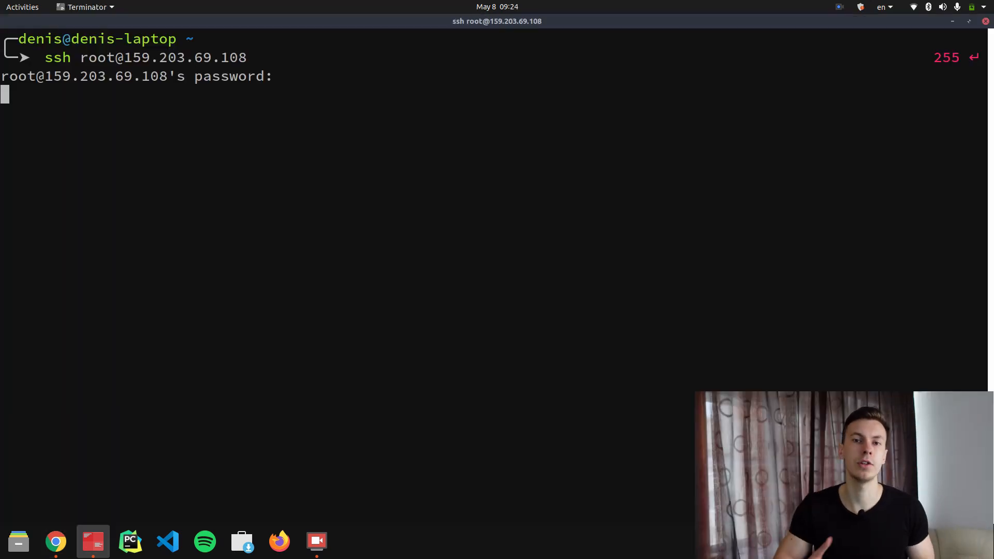
key(Return)
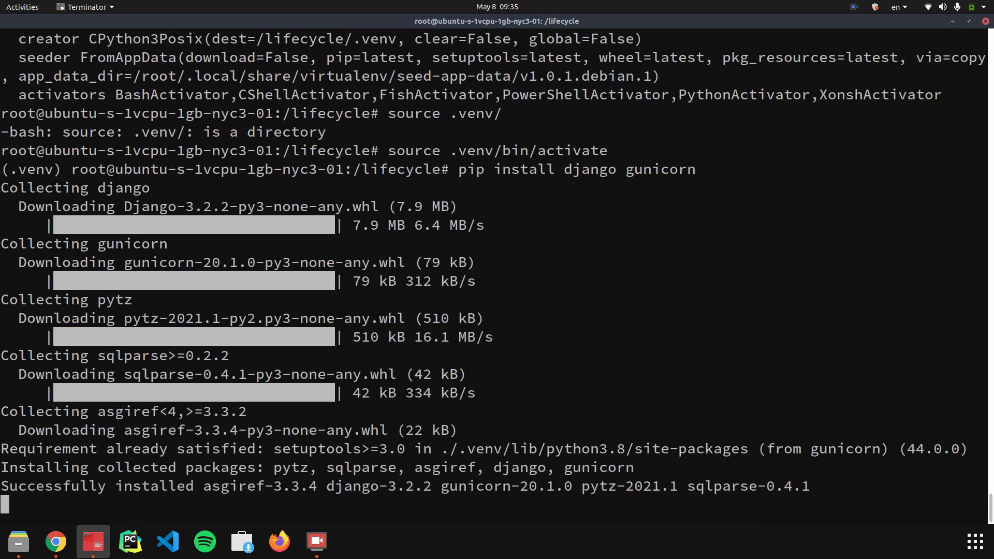
text(django-admin startproject lifecycle .)
text(ls -la)
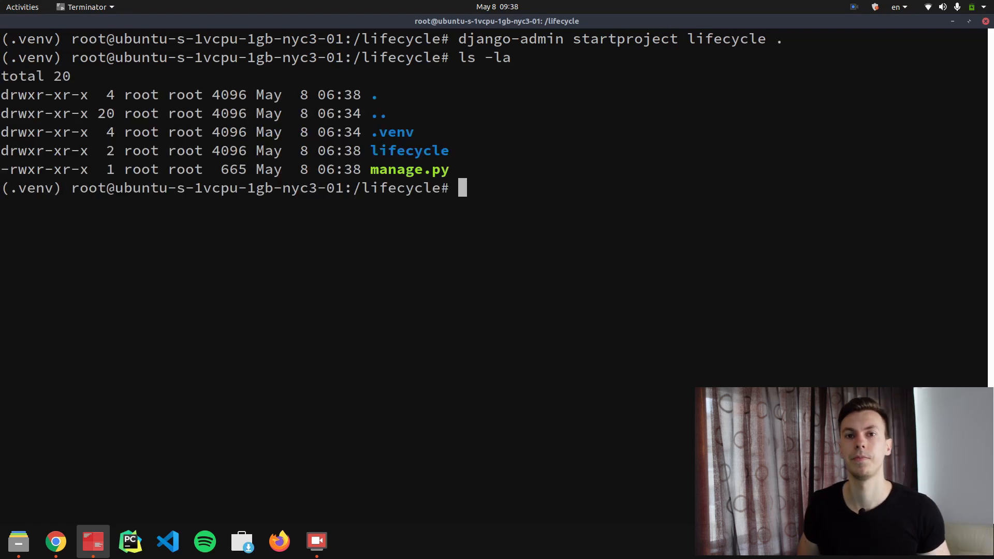
text(python manage.py runse)
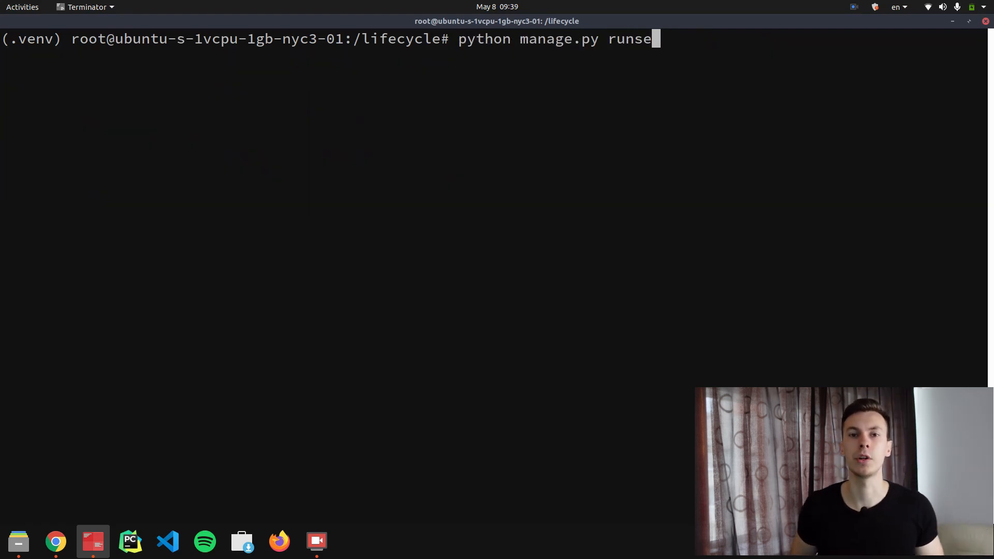
text(rver)
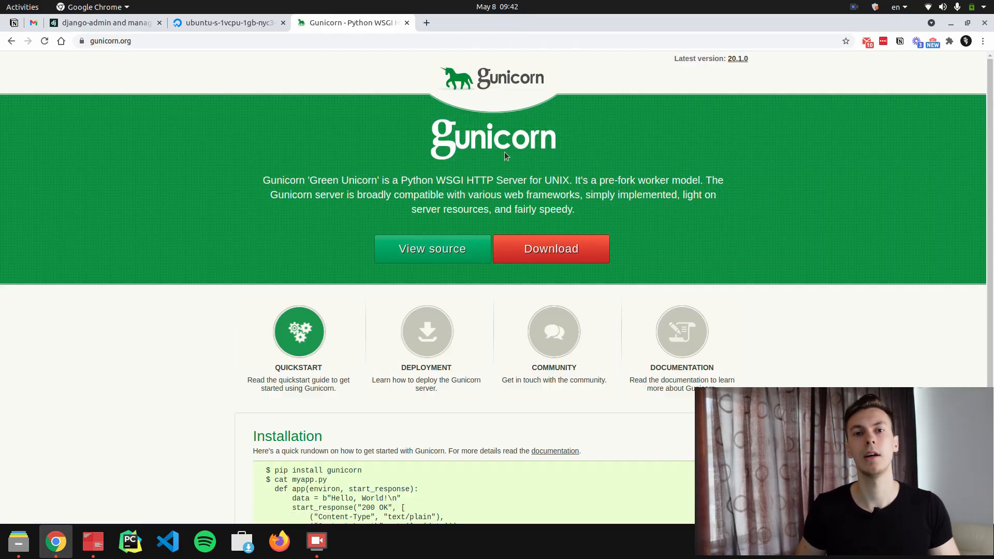
mouse_move(503, 163)
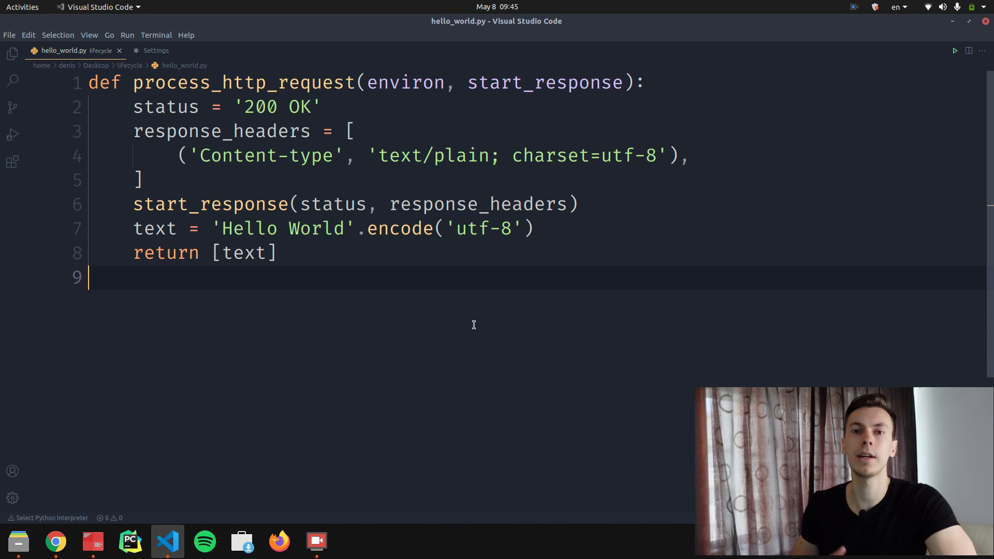
- Run gunicorn hello_world:process_http_request bound to 0.0.0.0:8000 in the local terminal
click(93, 541)
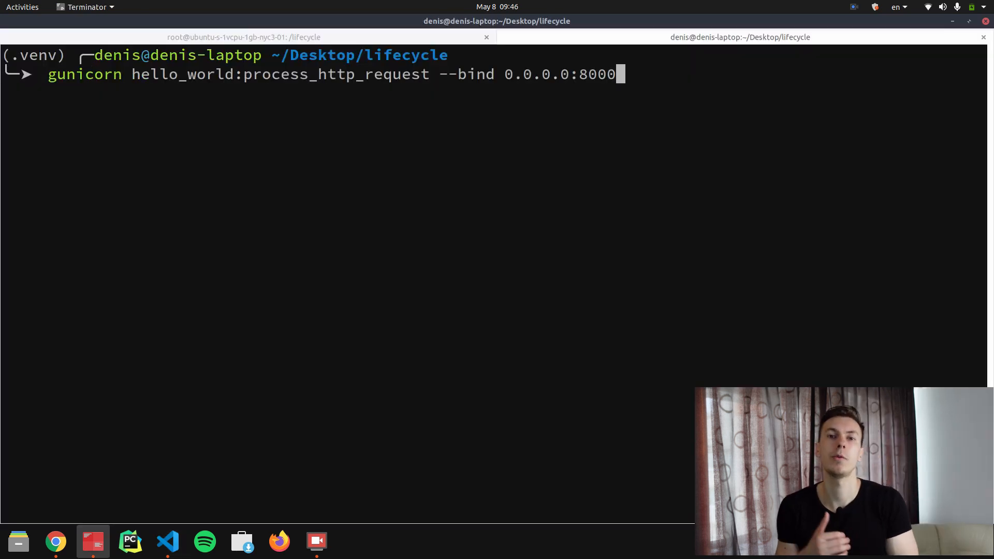
key(Return)
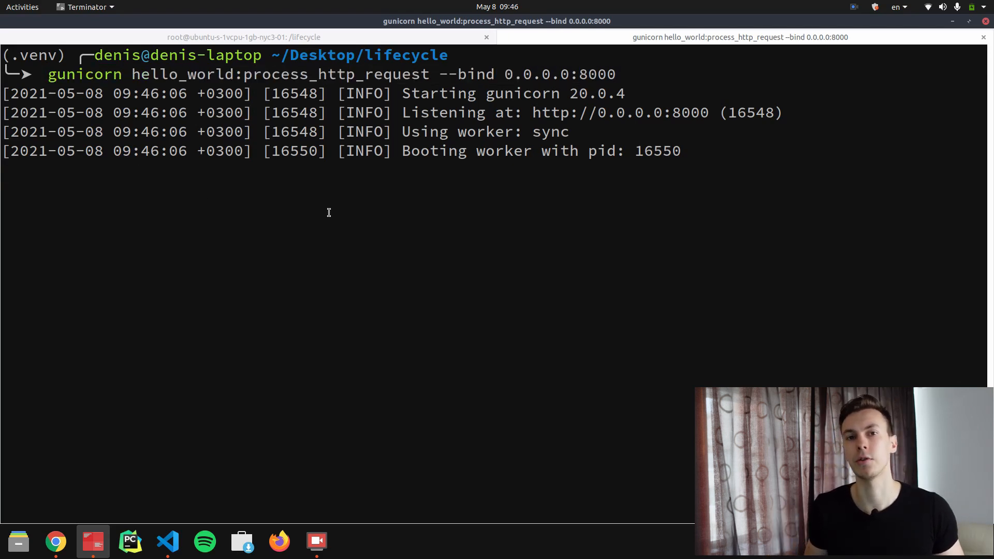
click(55, 541)
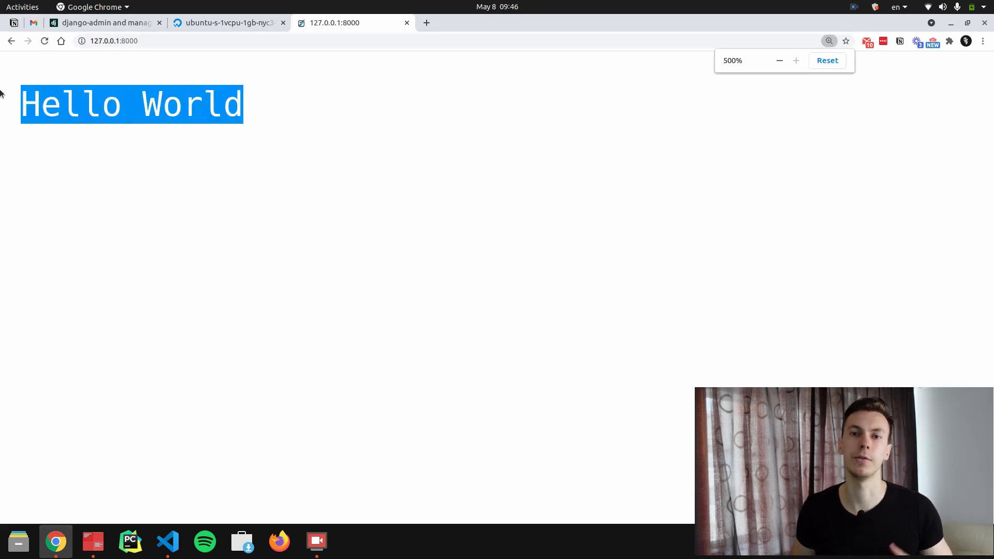
- Load 127.0.0.1:8000 in Chrome to see the Hello World response
click(167, 542)
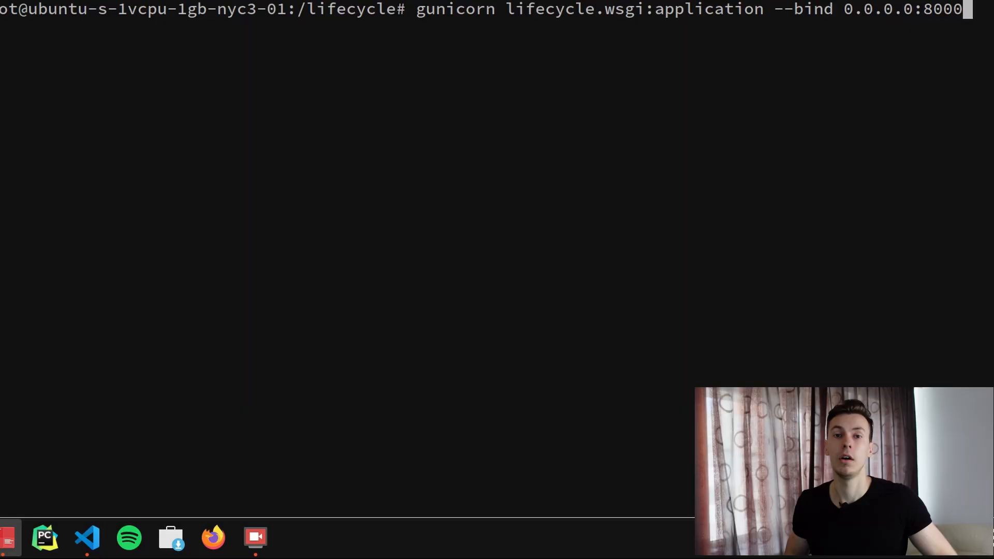
- Run gunicorn lifecycle.wsgi:application bound to 0.0.0.0:8000 on the droplet
key(Return)
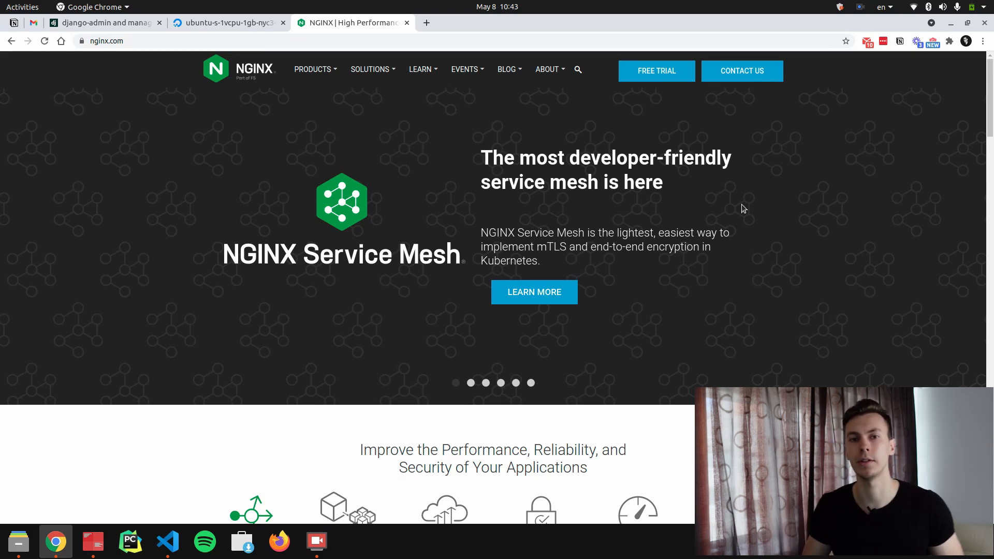
- Bring up the nginx.com homepage in Chrome
click(92, 541)
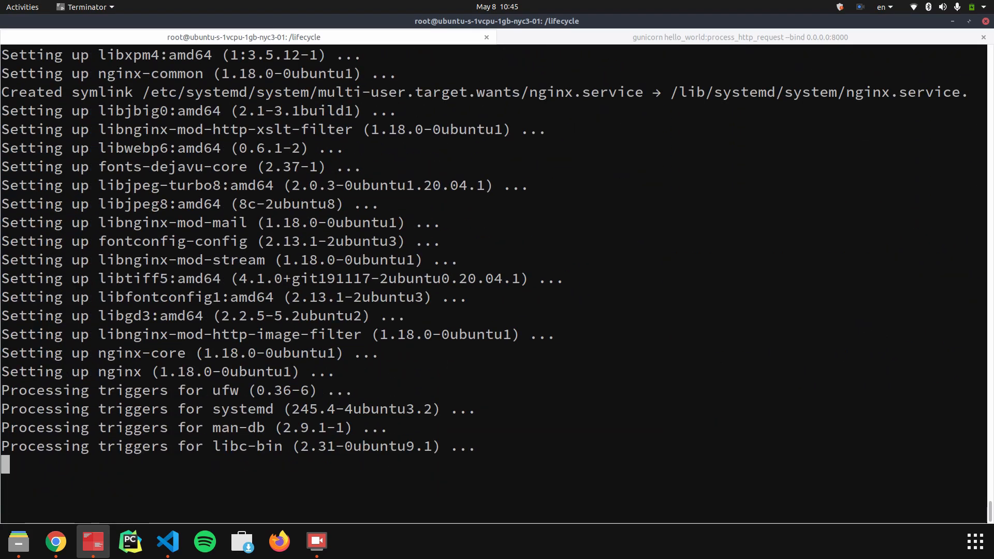
- Allow 'Nginx HTTP' through ufw and confirm the firewall status is active
text(ufw allow)
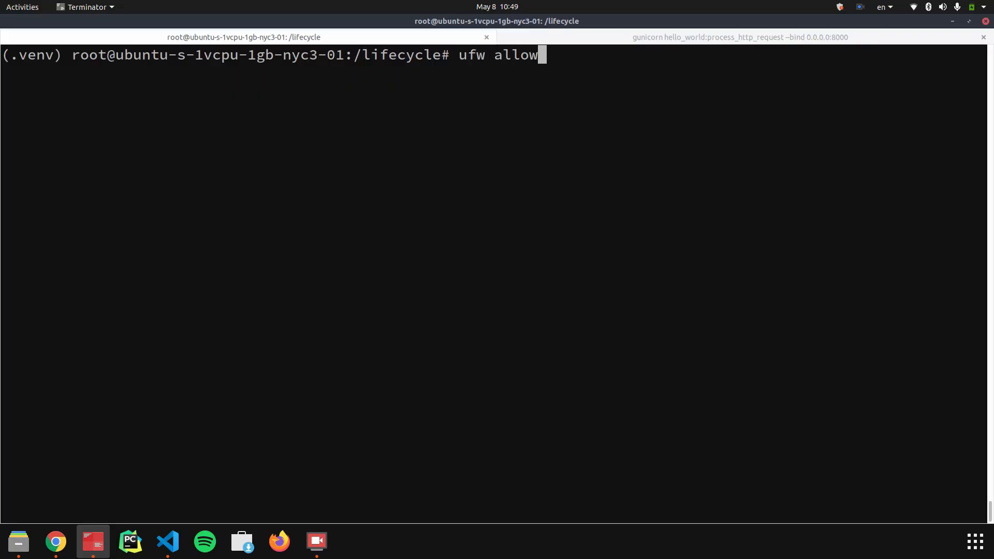
key(Return)
text(ufw s)
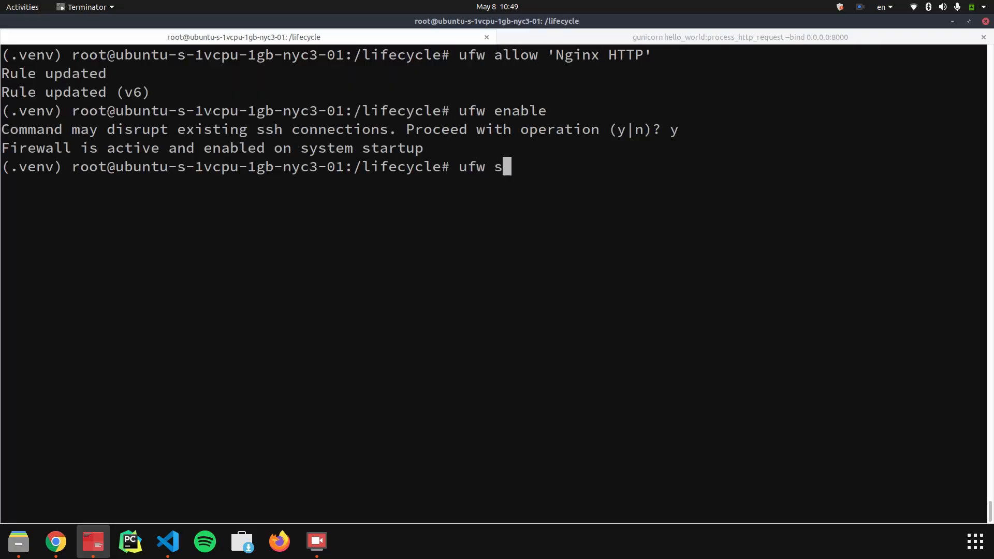
key(Return)
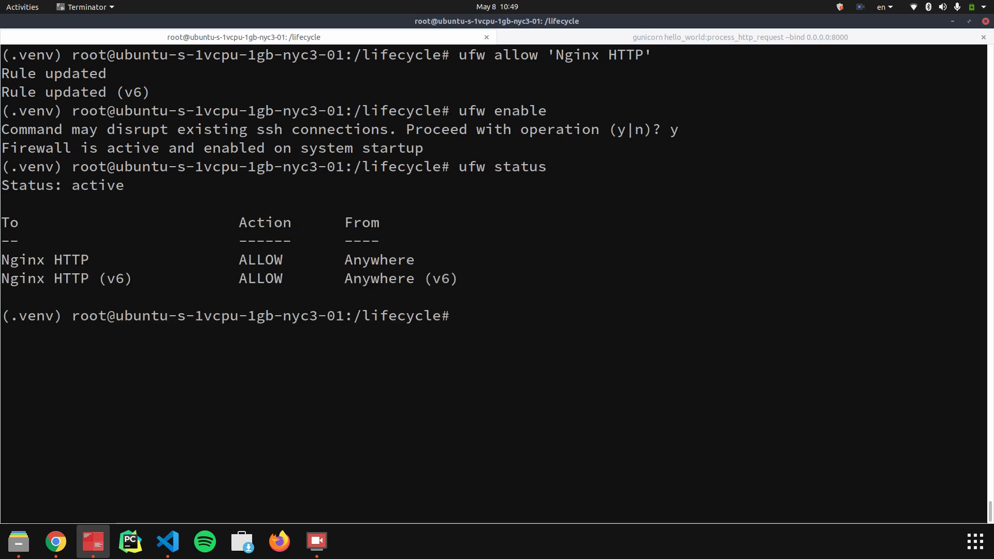
- Write /etc/nginx/sites-available/lifecycle in nano proxying port 80 to 0.0.0.0:8000, and save it
text(nano /etc/nginx/sites-ava)
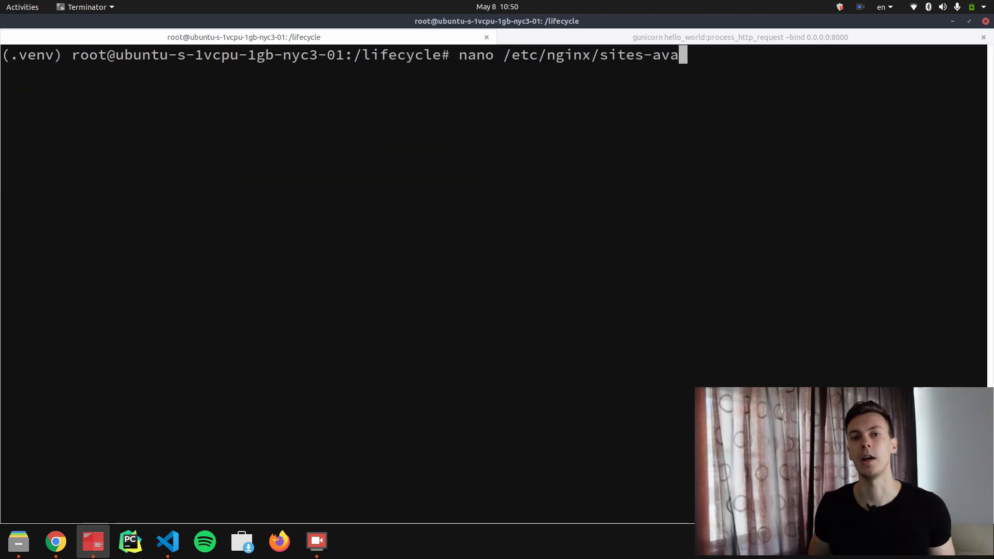
key(Return)
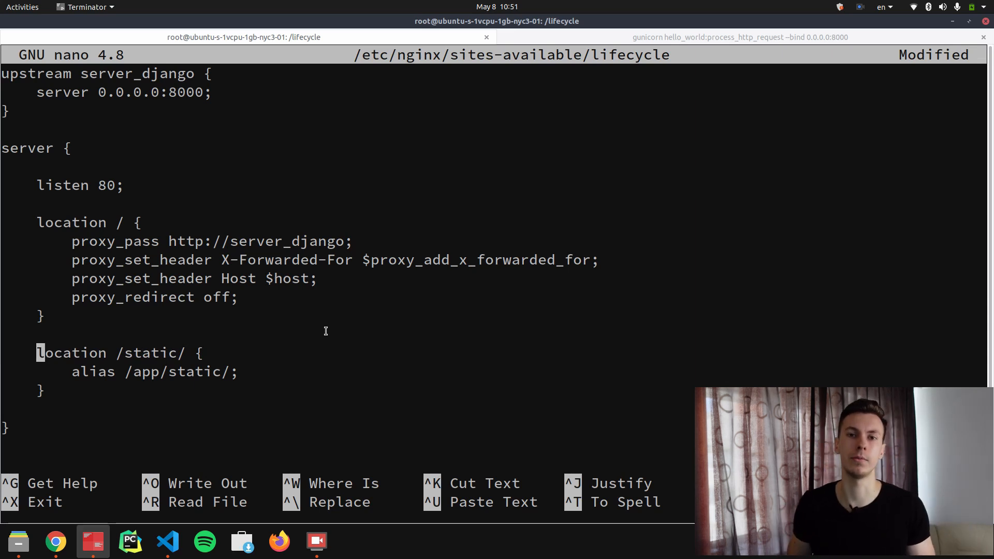
key(ctrl+x)
text(rm -rf /etc/)
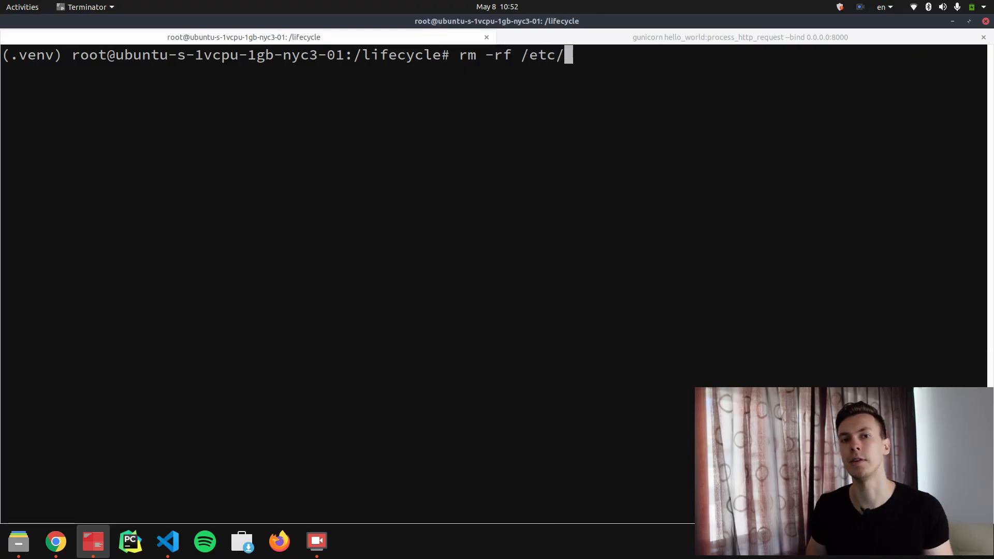
- Remove nginx's default site files and restart nginx with systemctl
key(Return)
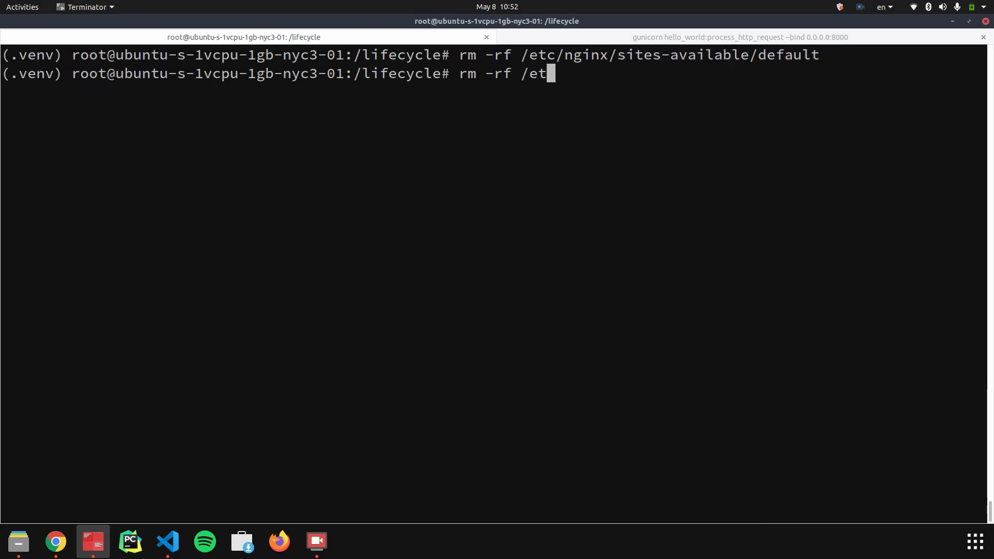
key(Return)
text(sys)
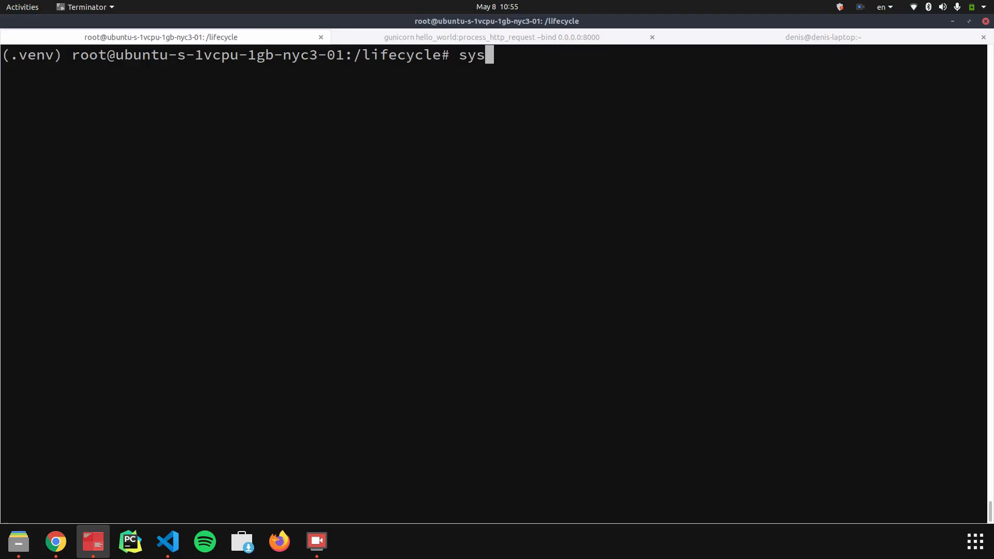
text(temctl restart nginx)
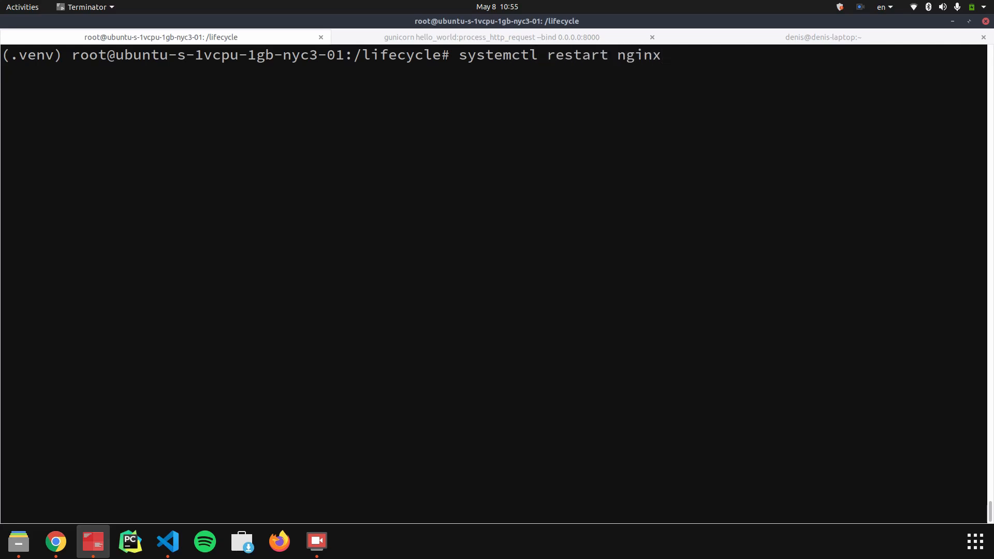
- Start gunicorn serving lifecycle.wsgi on 0.0.0.0:8000 and load the droplet IP in Chrome
text(gunicorn lifecycle.wsgi:application --bind 0.0.0.0:8000)
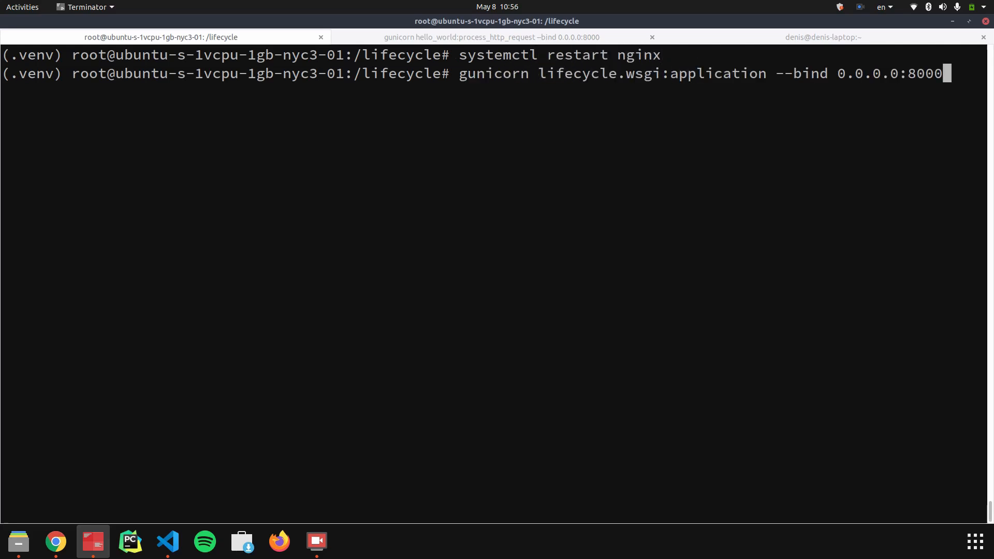
key(Return)
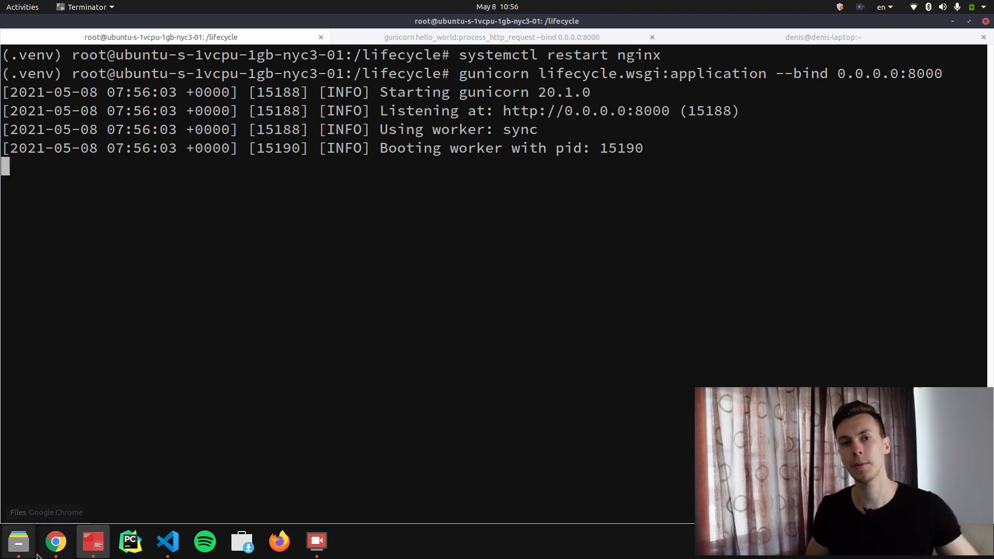
click(55, 542)
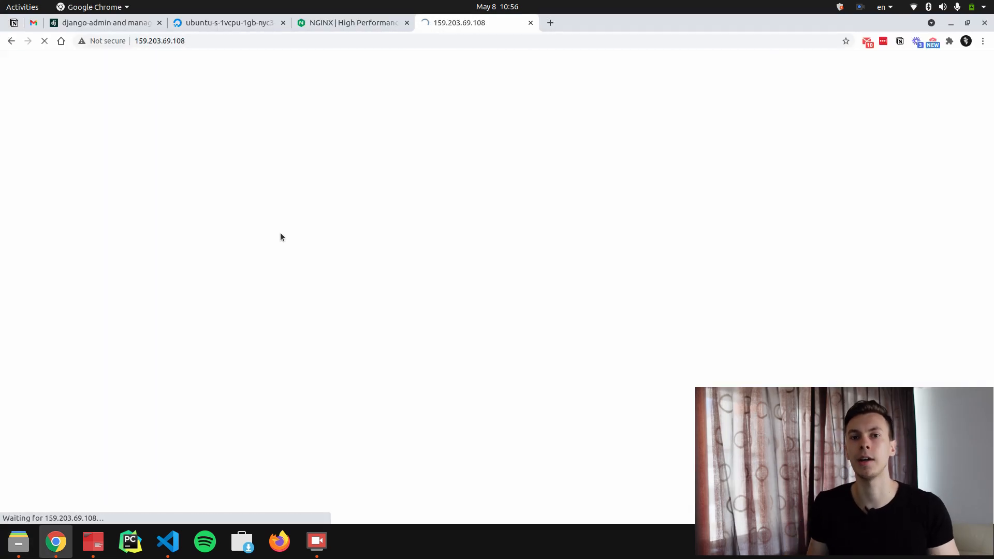